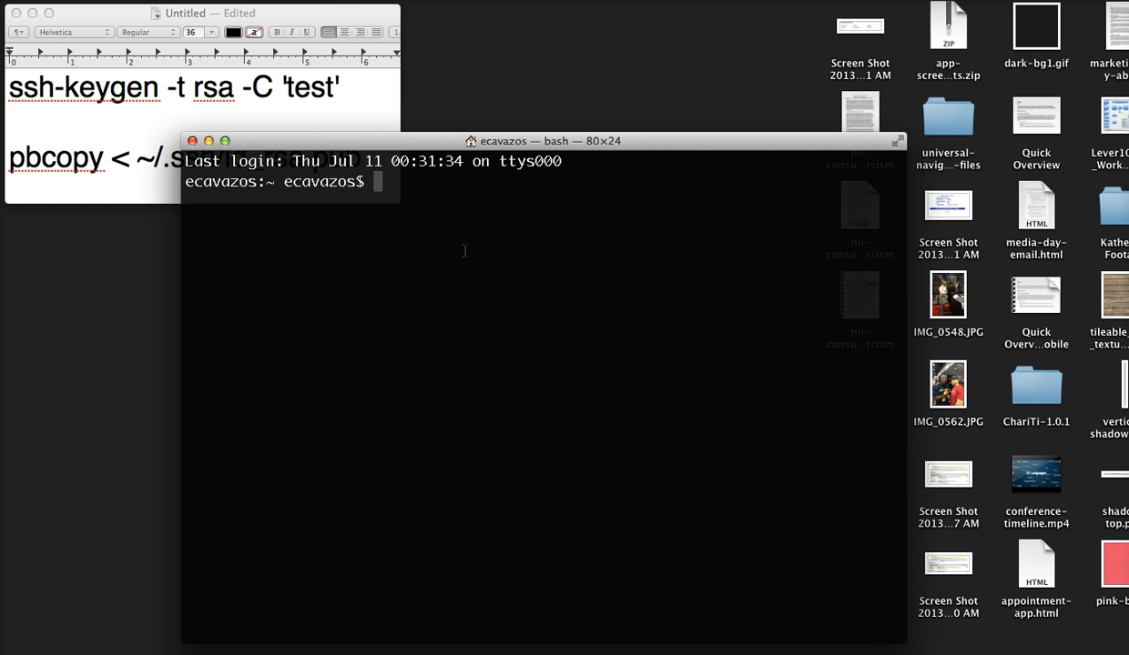
Step: Drag the Terminal window to the right, clear of the notes document
left_click_drag(542, 141, 701, 8)
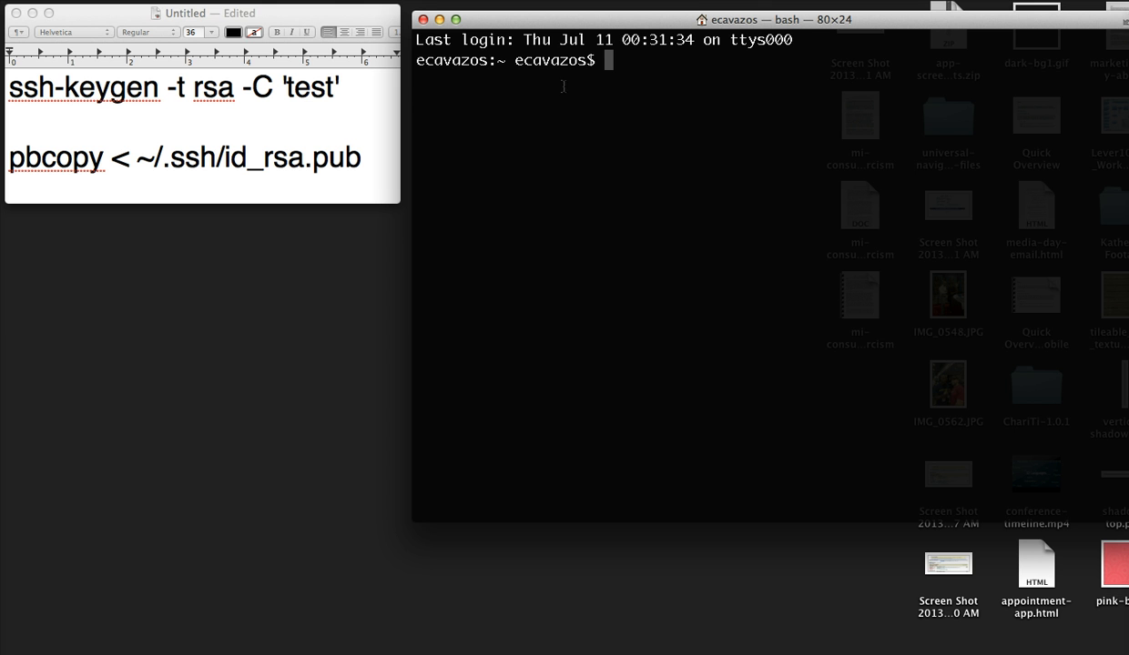
mouse_move(581, 107)
type("ls")
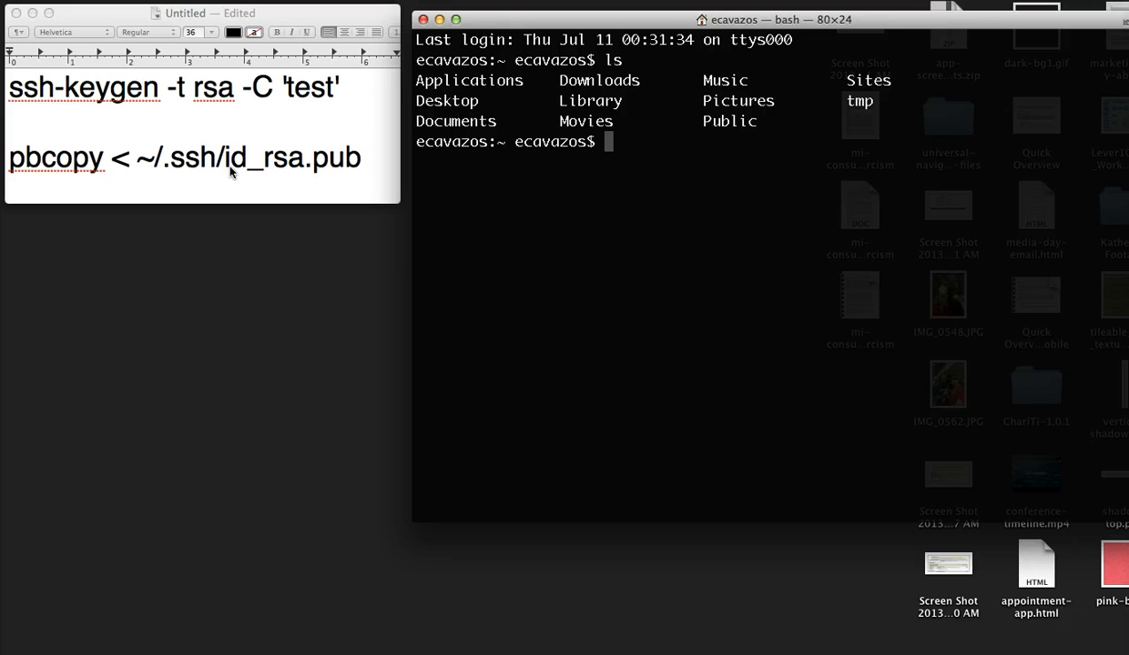
mouse_move(536, 151)
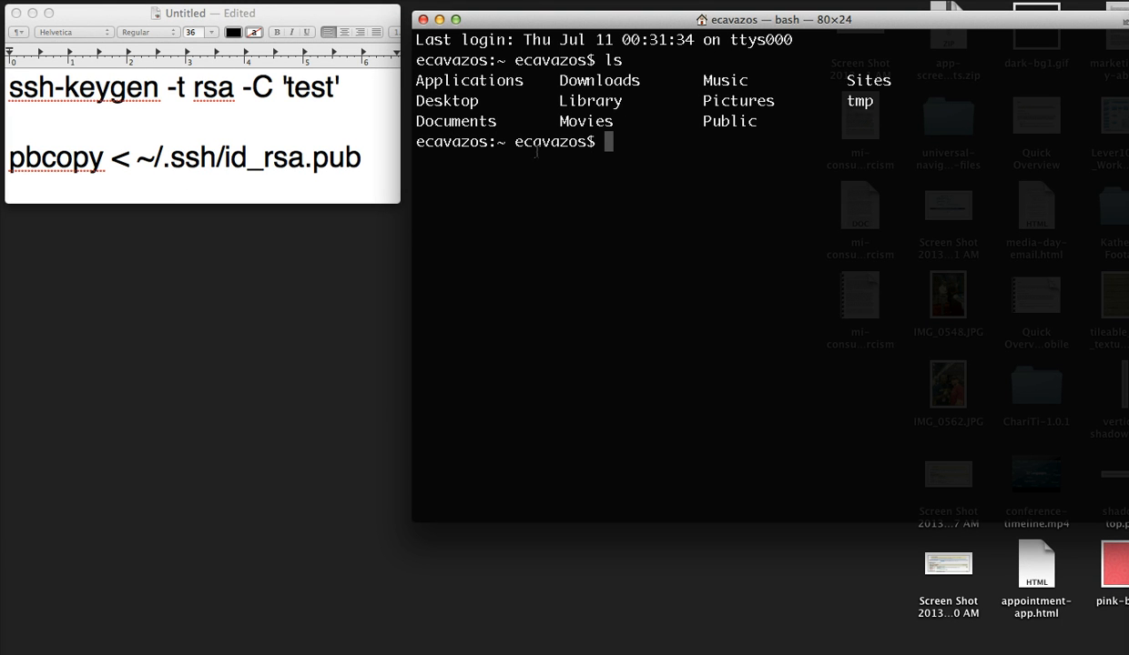
mouse_move(586, 219)
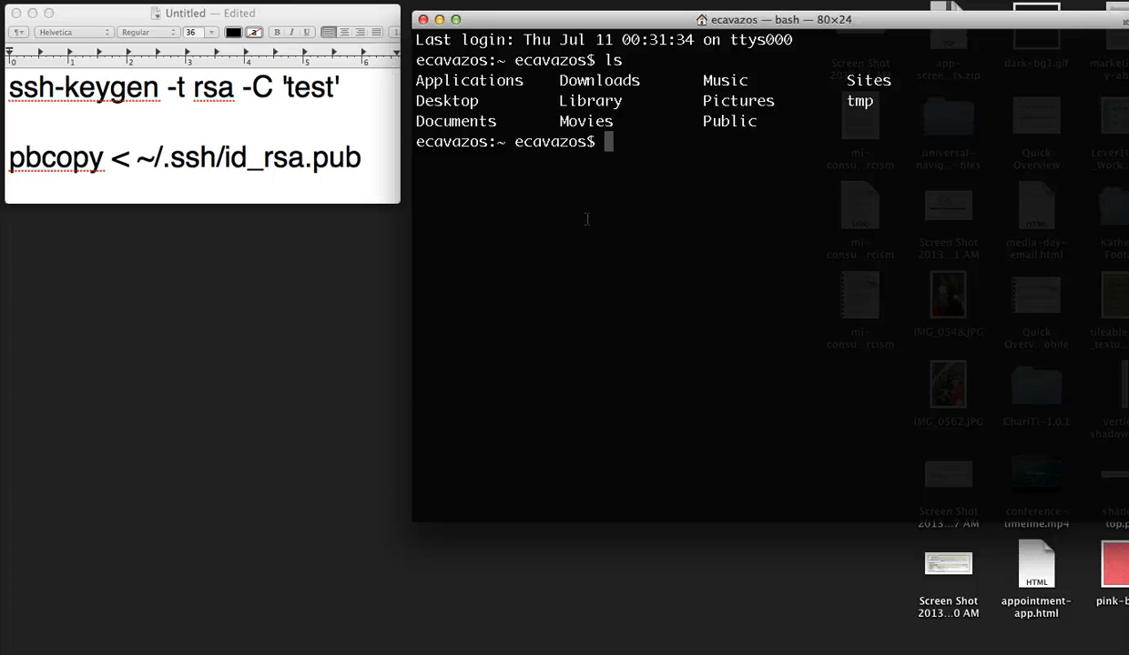
Step: Change into ~/.ssh and list id_rsa, id_rsa.pub and known_hosts
type("cd .ssh")
type("ls")
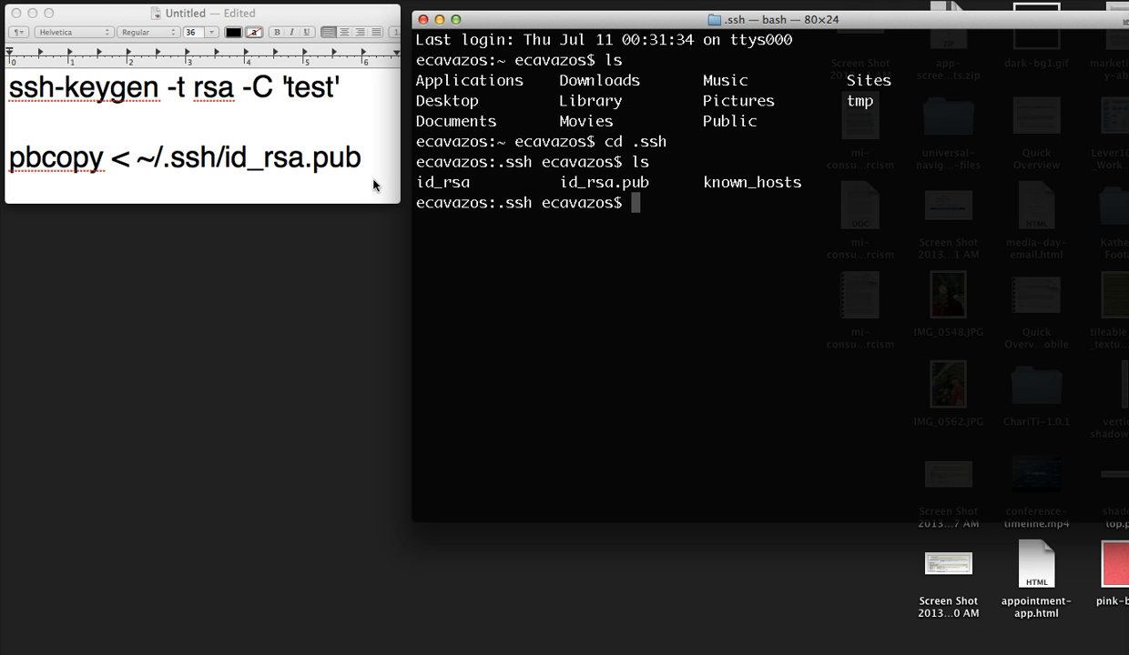
mouse_move(494, 327)
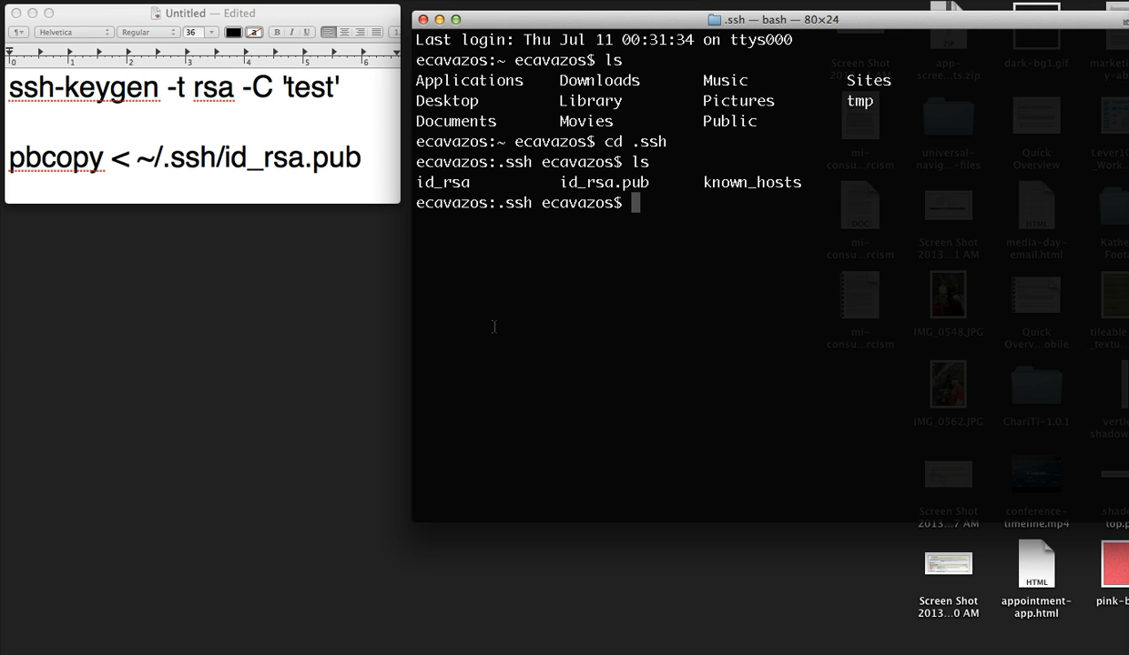
mouse_move(344, 312)
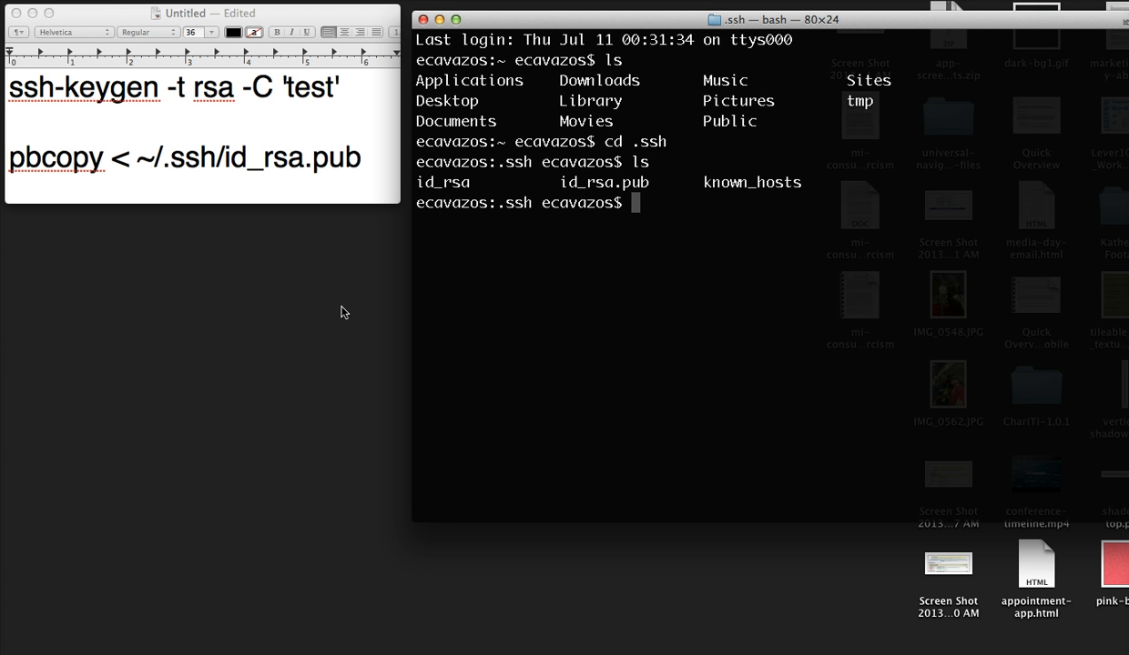
type("ssh-keygen -t")
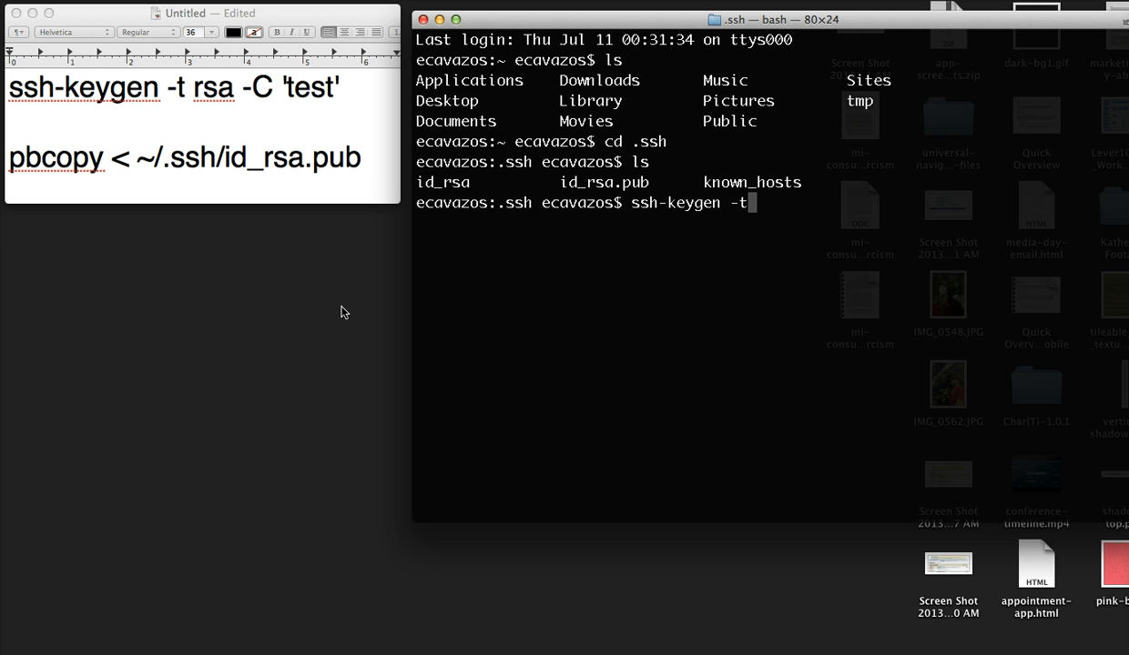
Step: Run ssh-keygen -t rsa -C 'Generation A', saving the key pair as 'example'
type("rsa -")
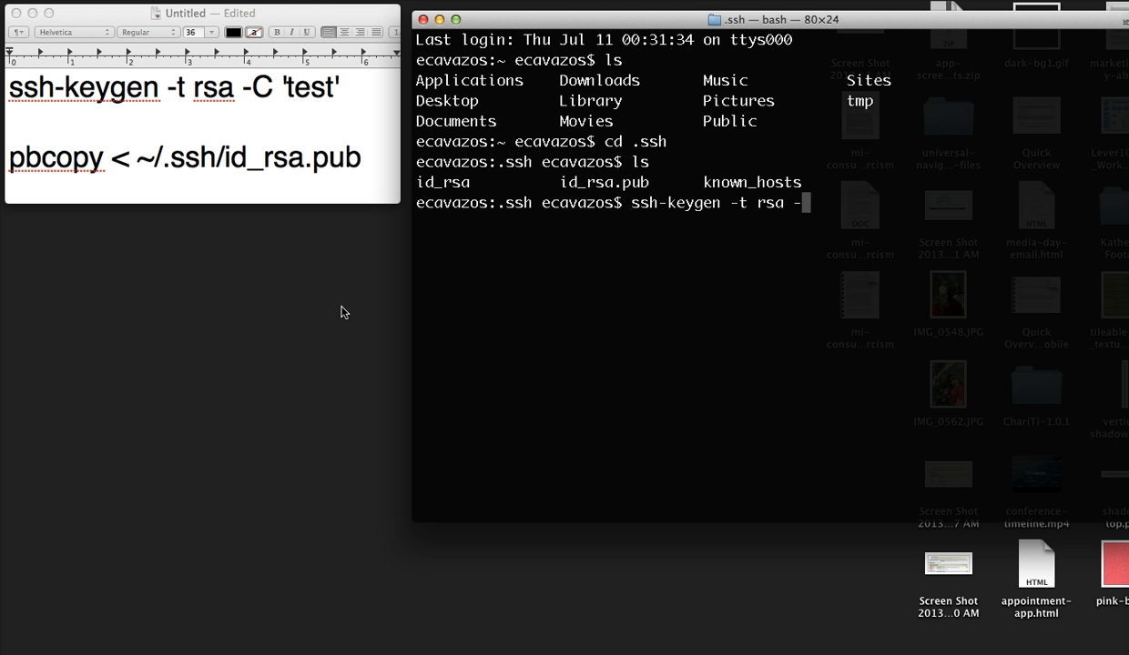
type("C '")
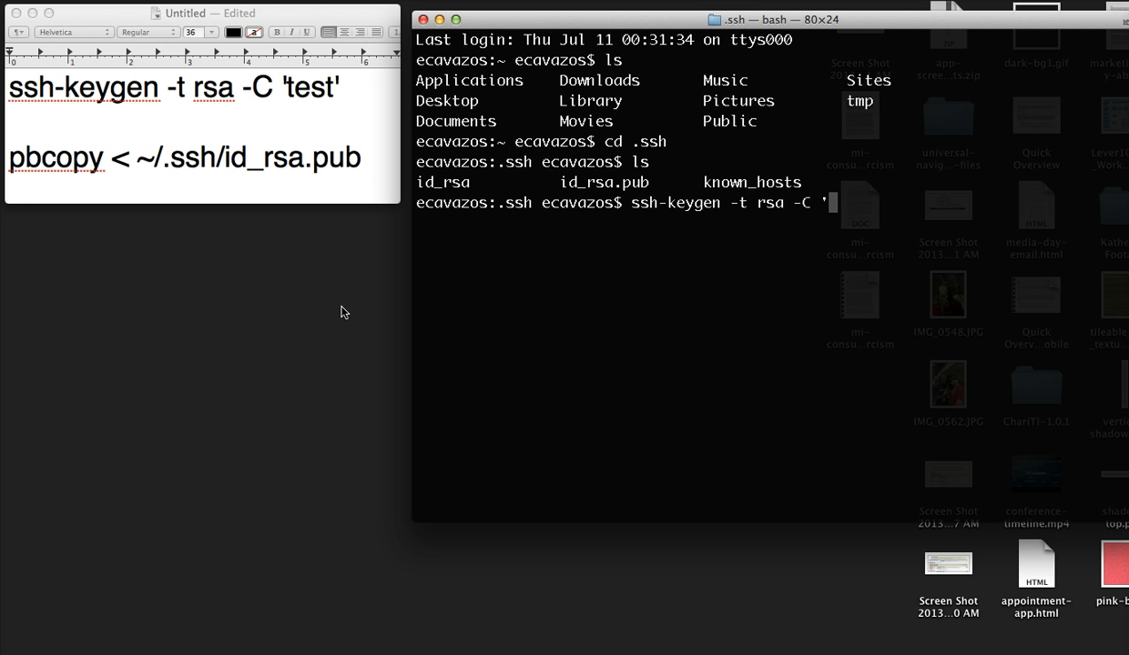
type("G")
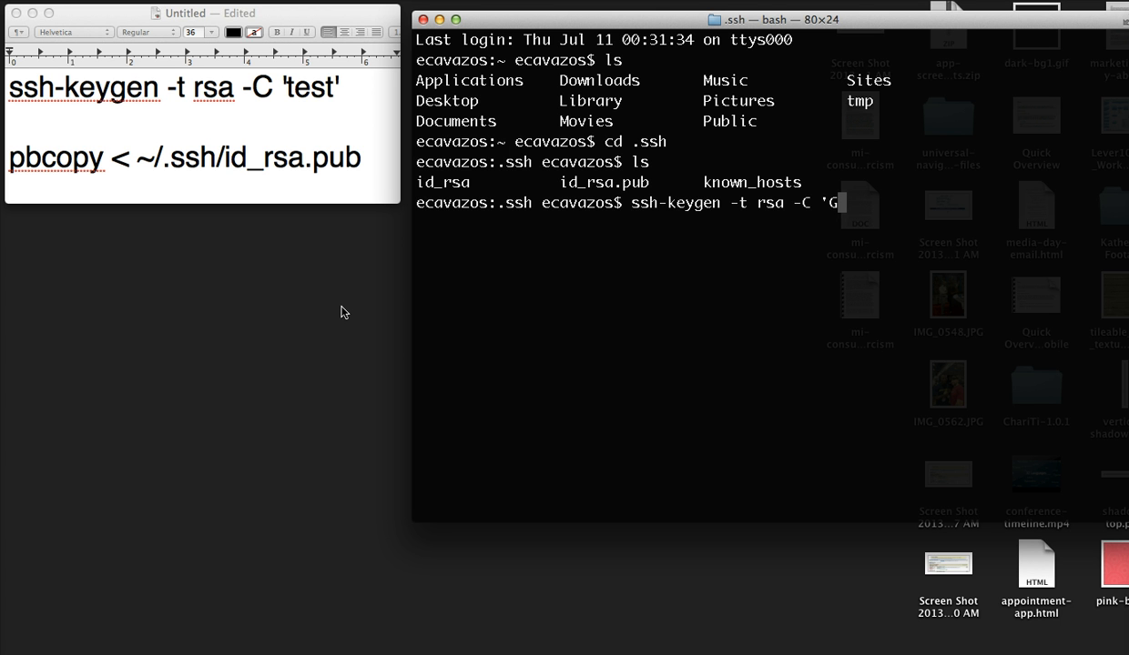
type("eneration A")
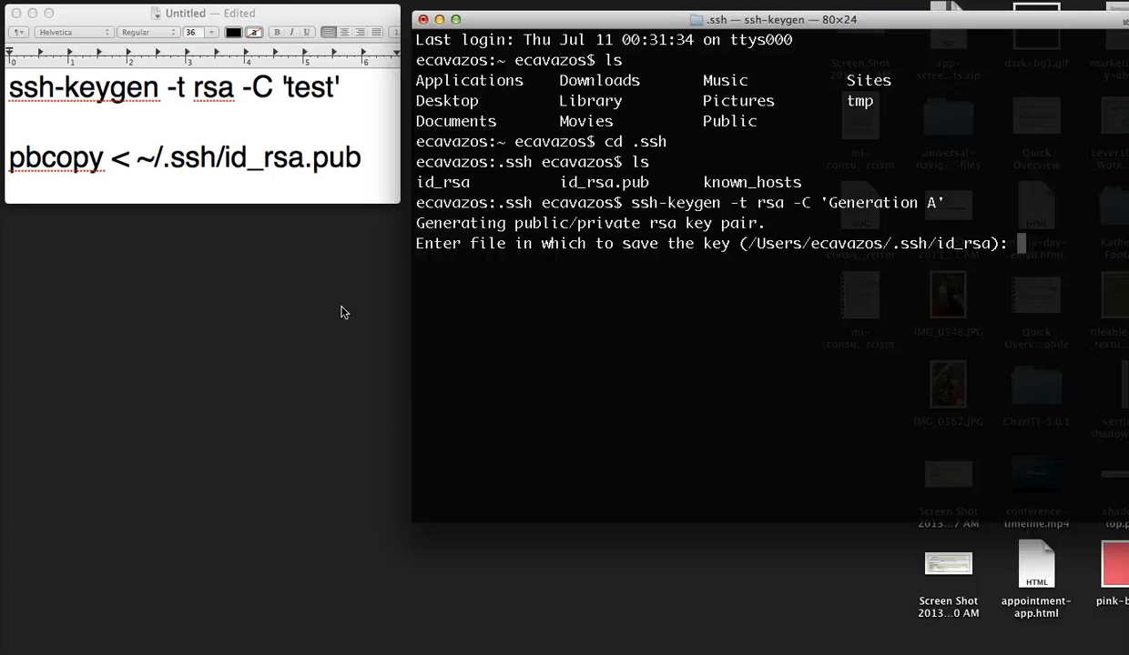
type("yes")
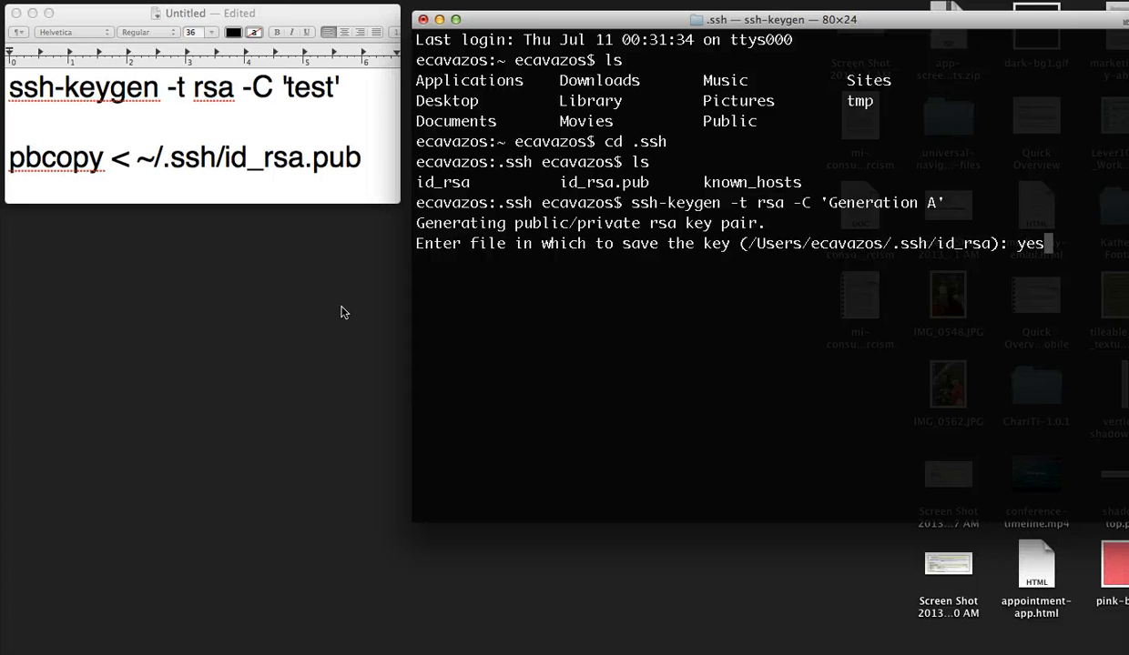
key("BackSpace")
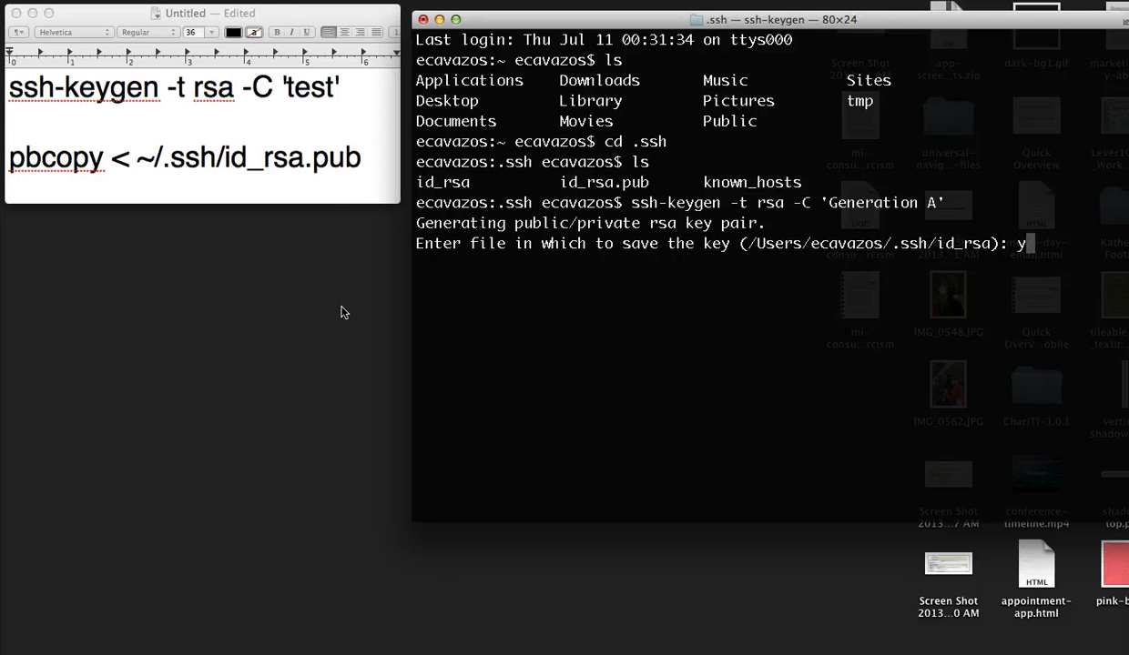
type("example")
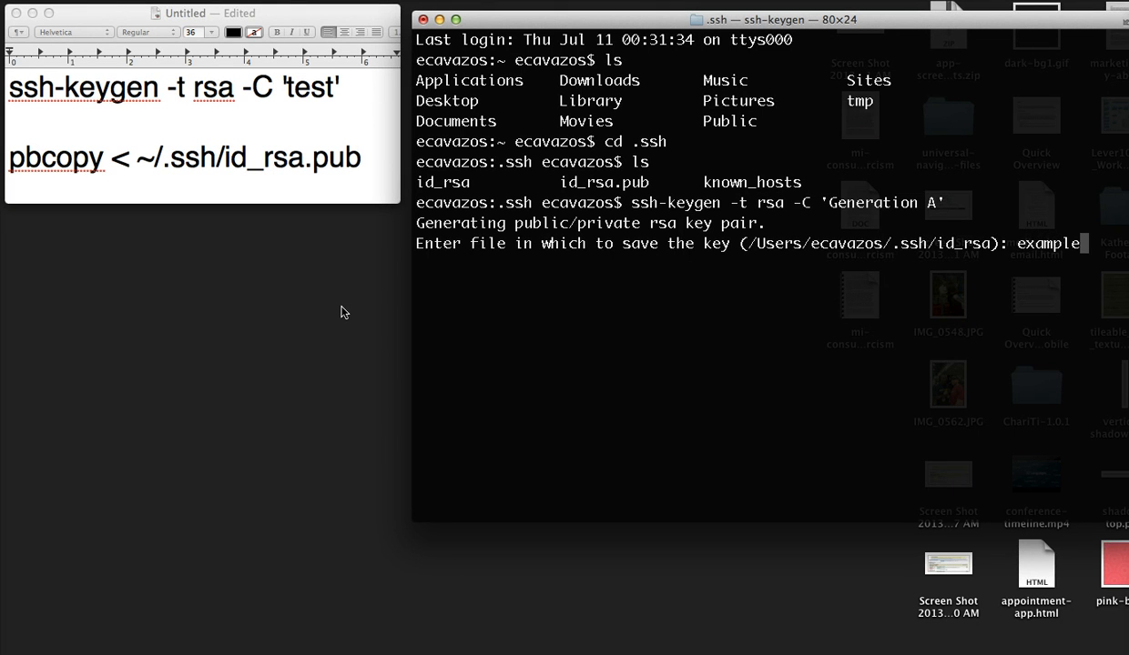
key("return")
type("ls")
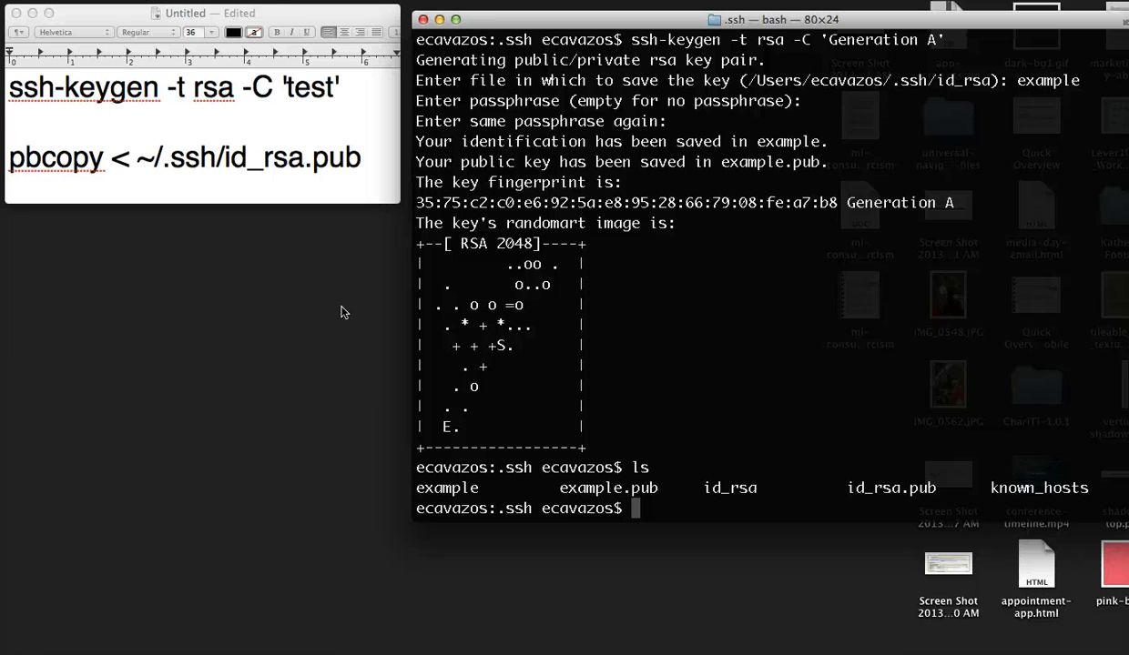
Step: Run pbcopy < ~/.ssh/example.pub, fixing the mistyped path along the way
type("pbcopy")
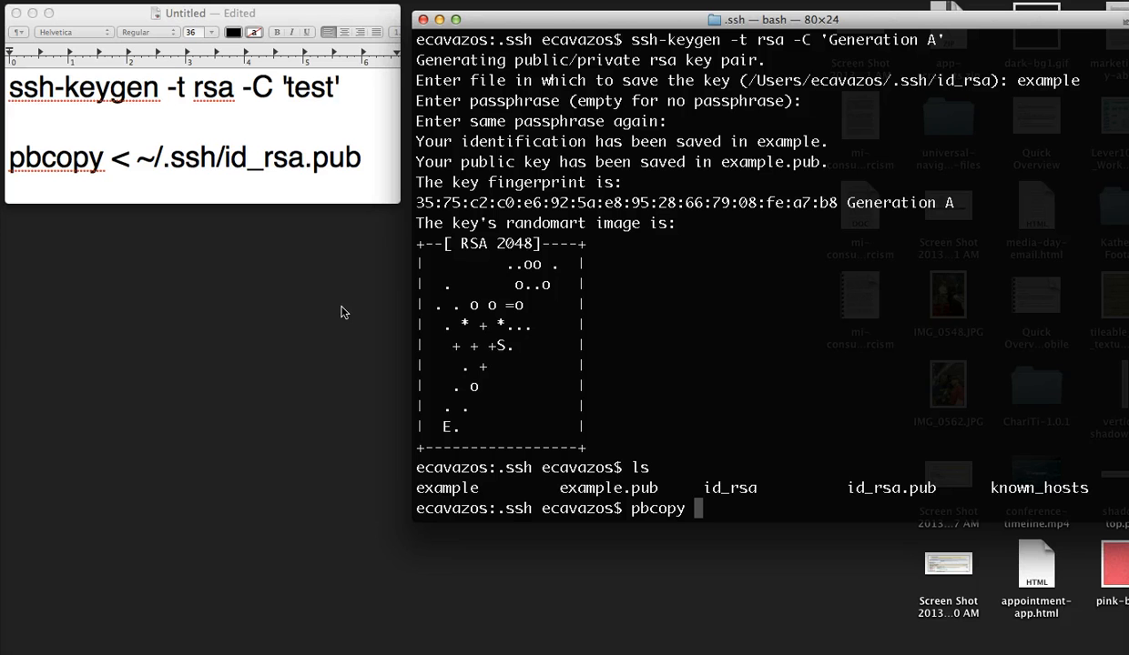
type("<")
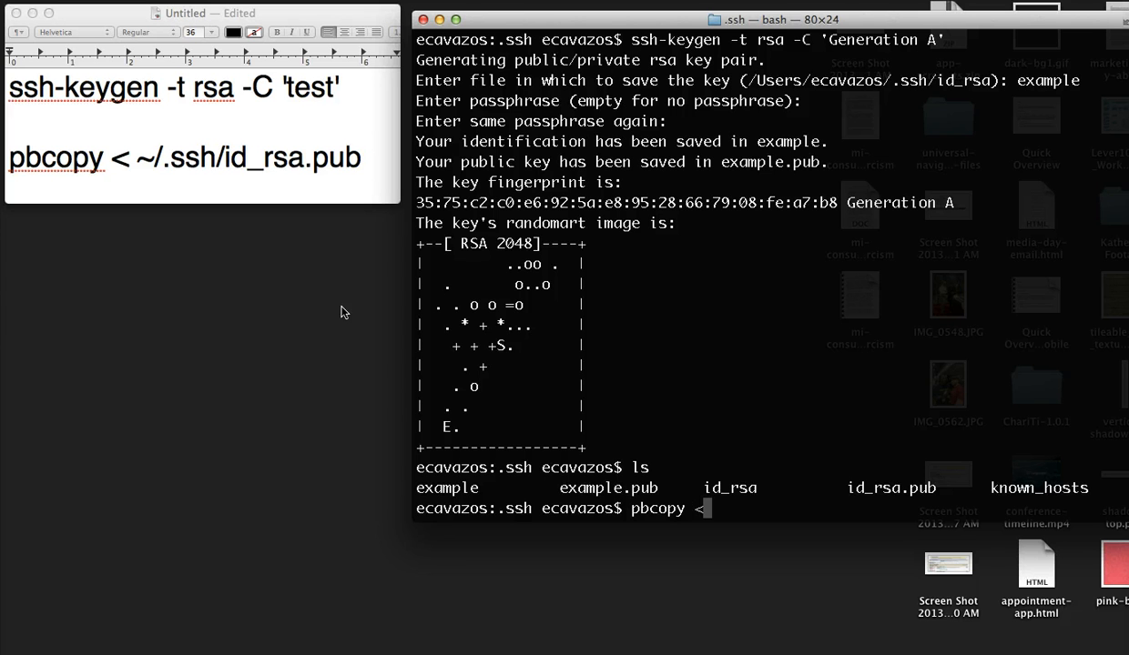
type("~")
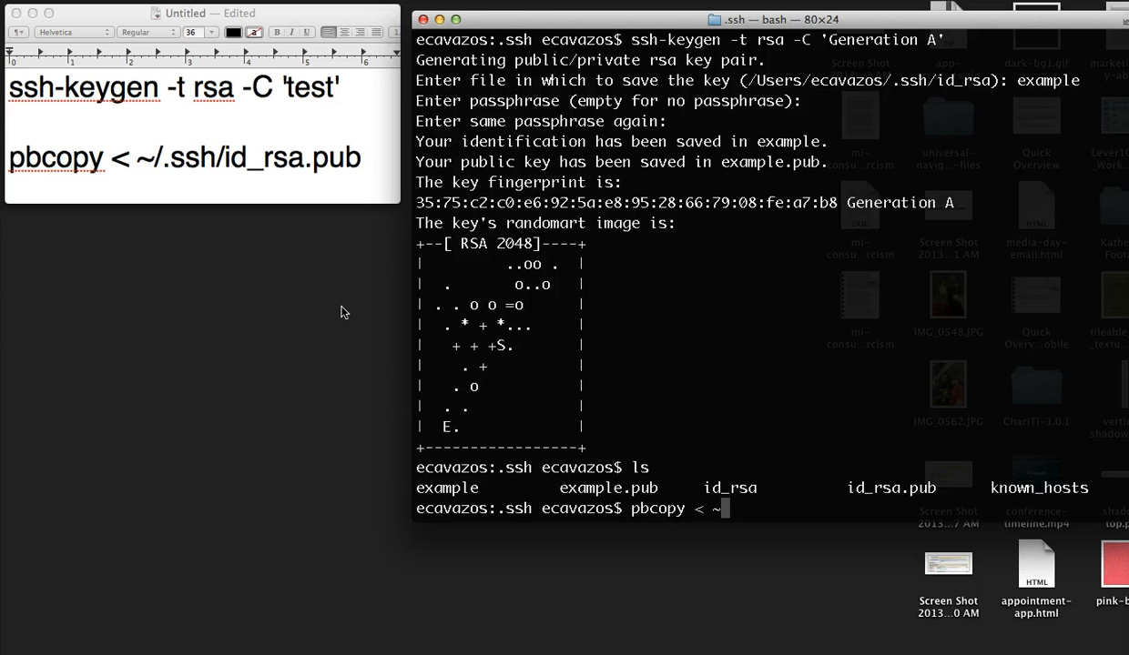
type("/.ss")
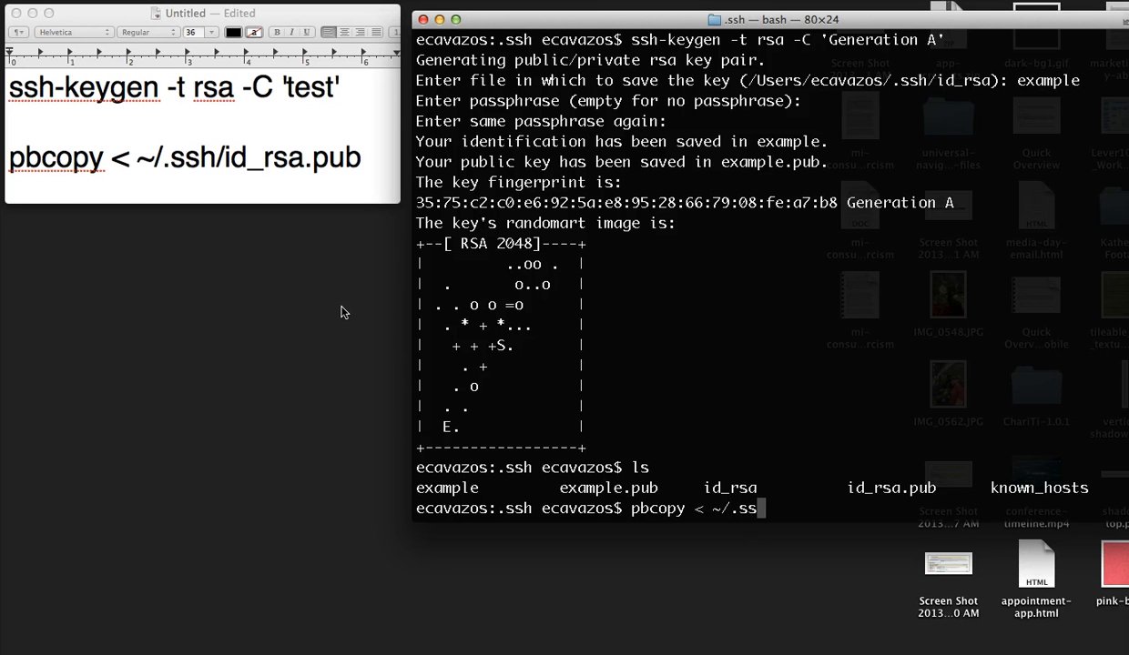
type("h/id")
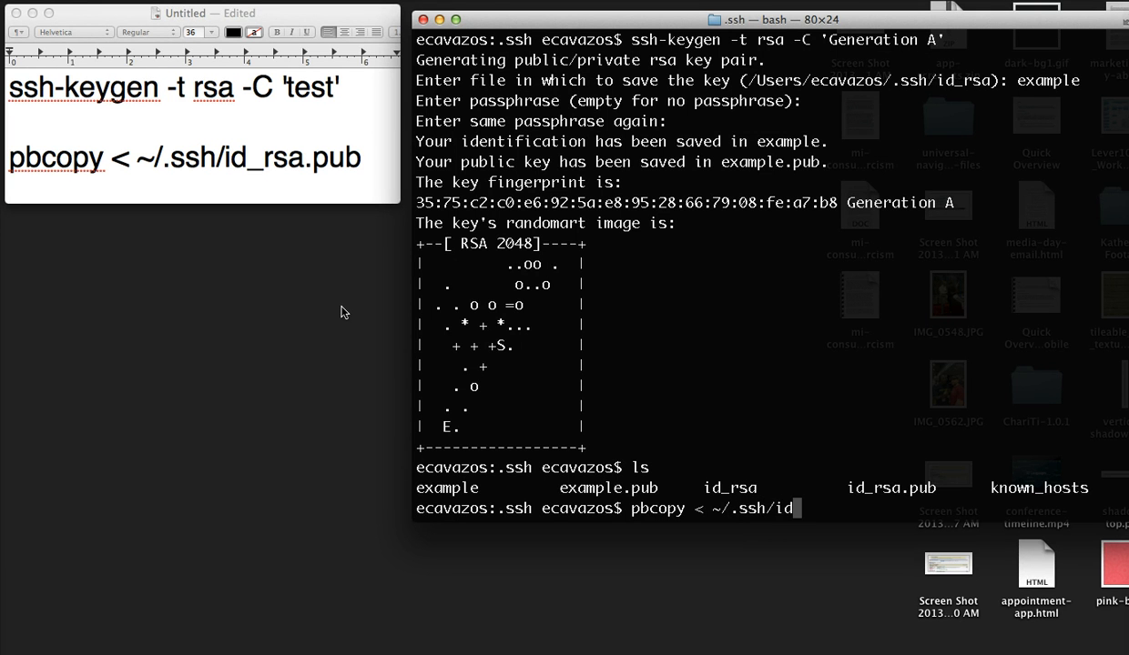
key("Backspace")
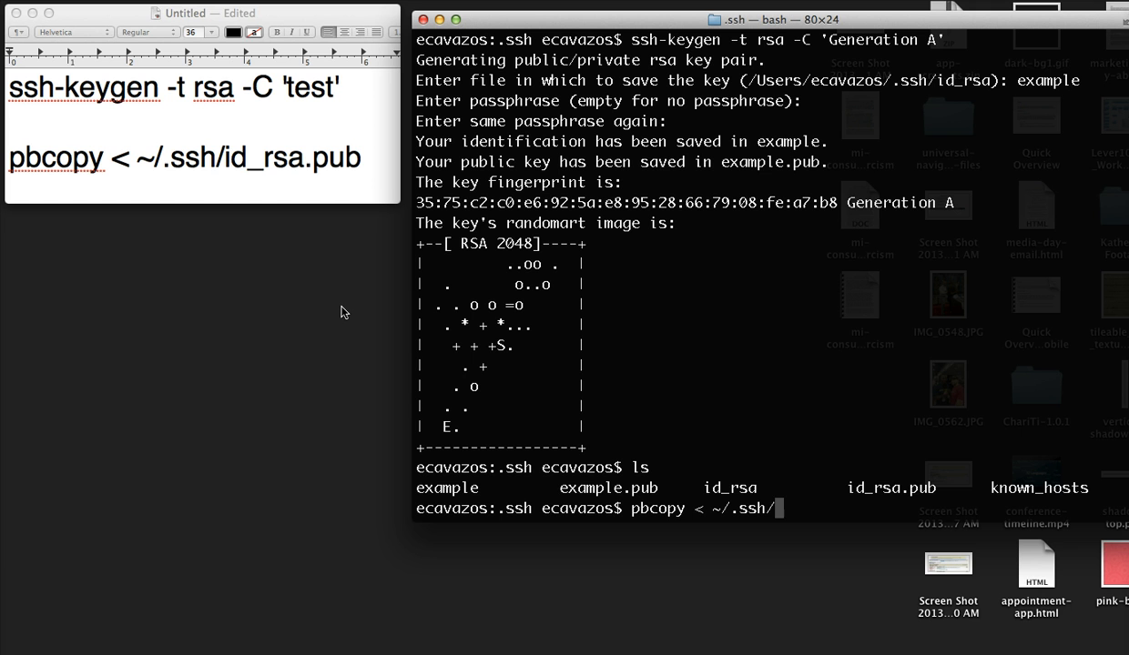
type("example.p")
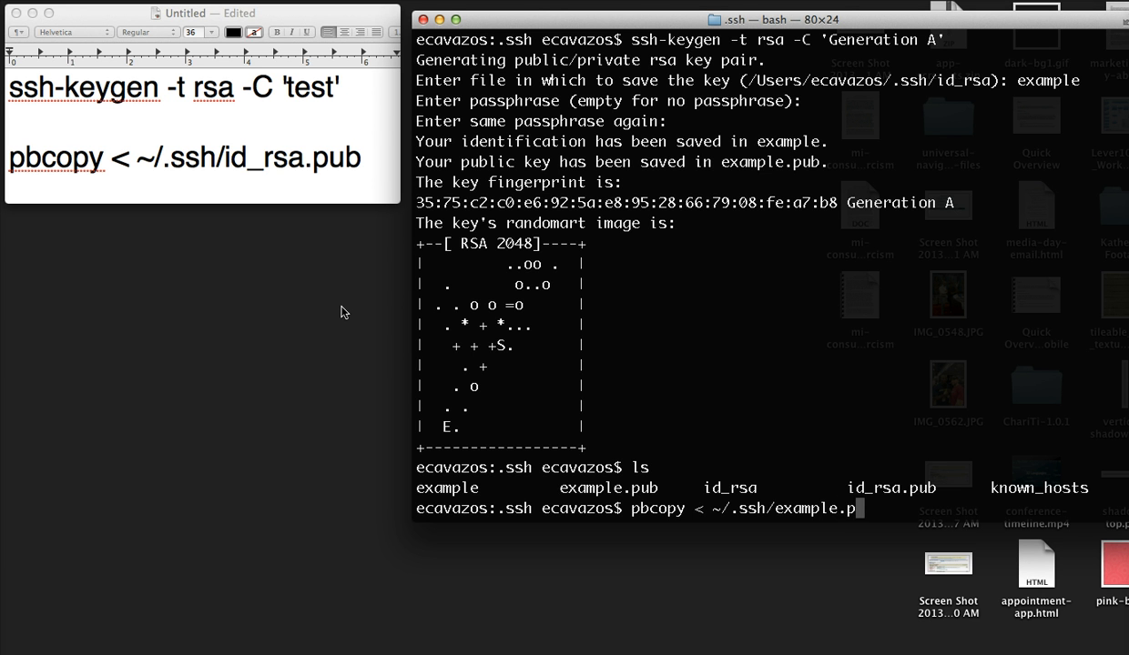
type("ub")
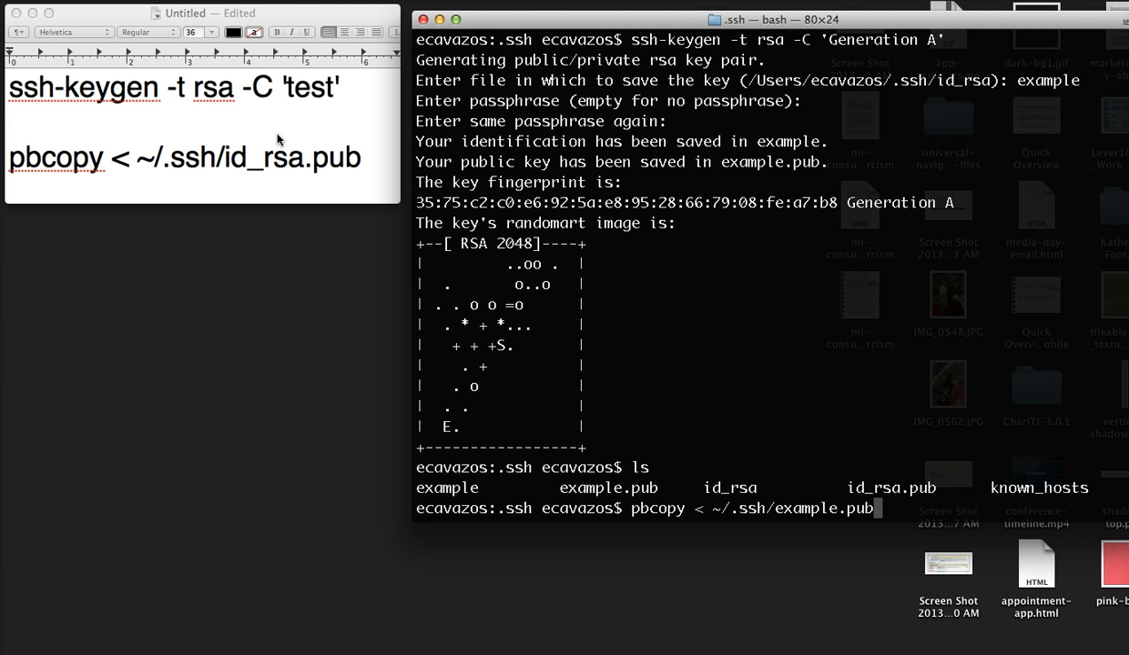
key("Return")
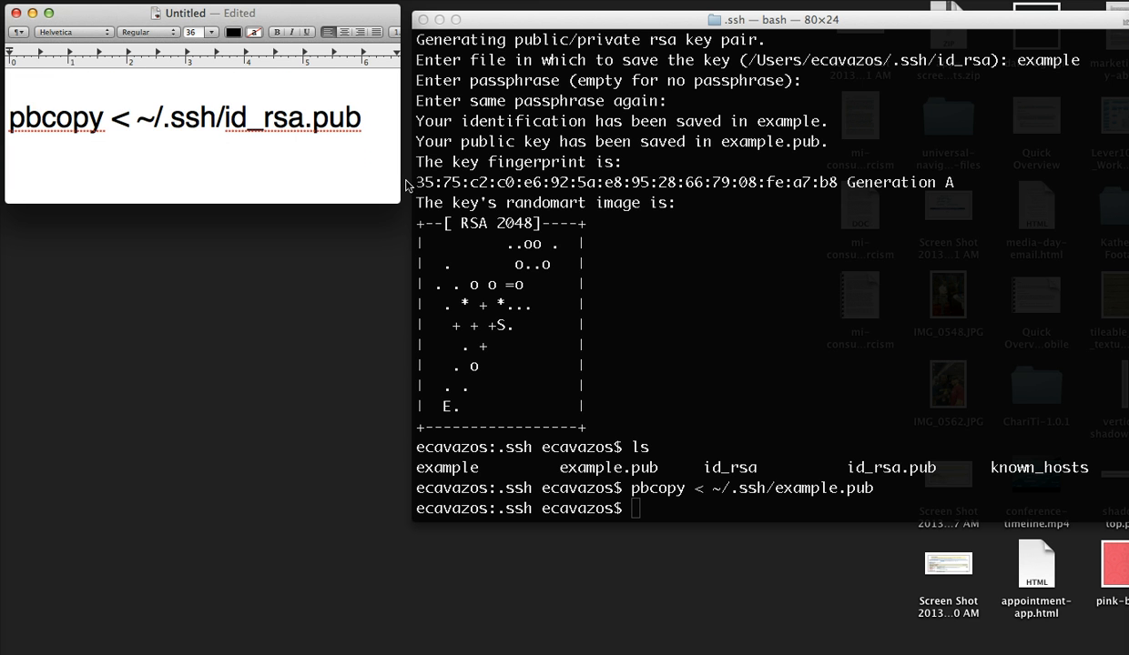
Step: Paste the 'Generation A' public key into TextEdit below the commands and shrink its font
type("ssh-keygen -t rsa -C 'test'")
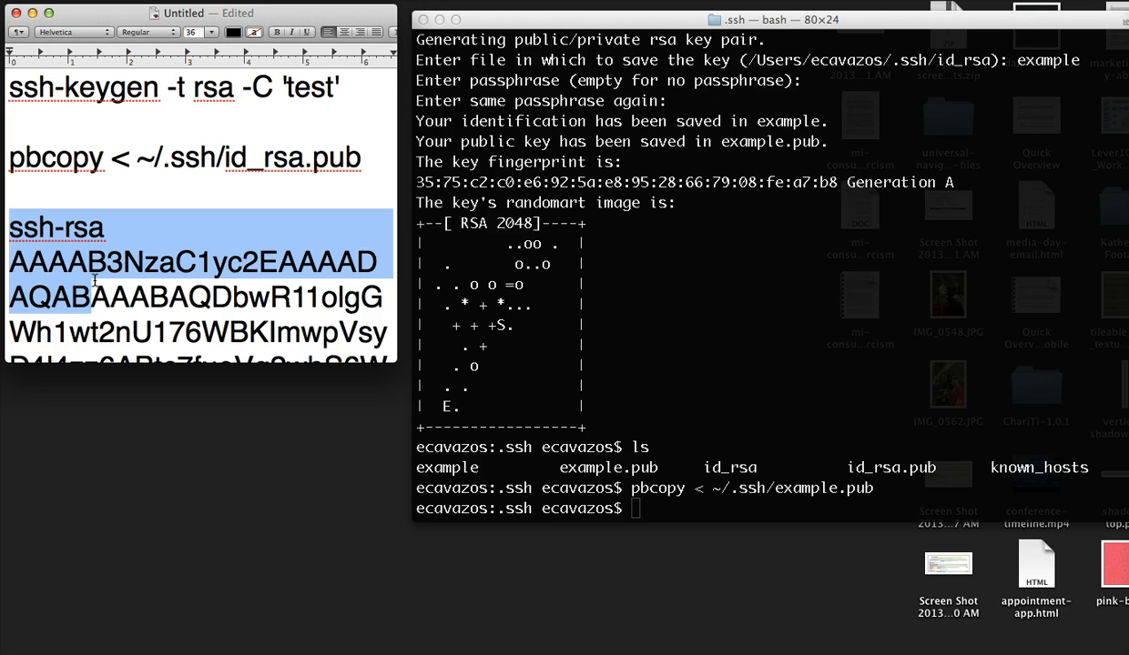
scroll("down", 3)
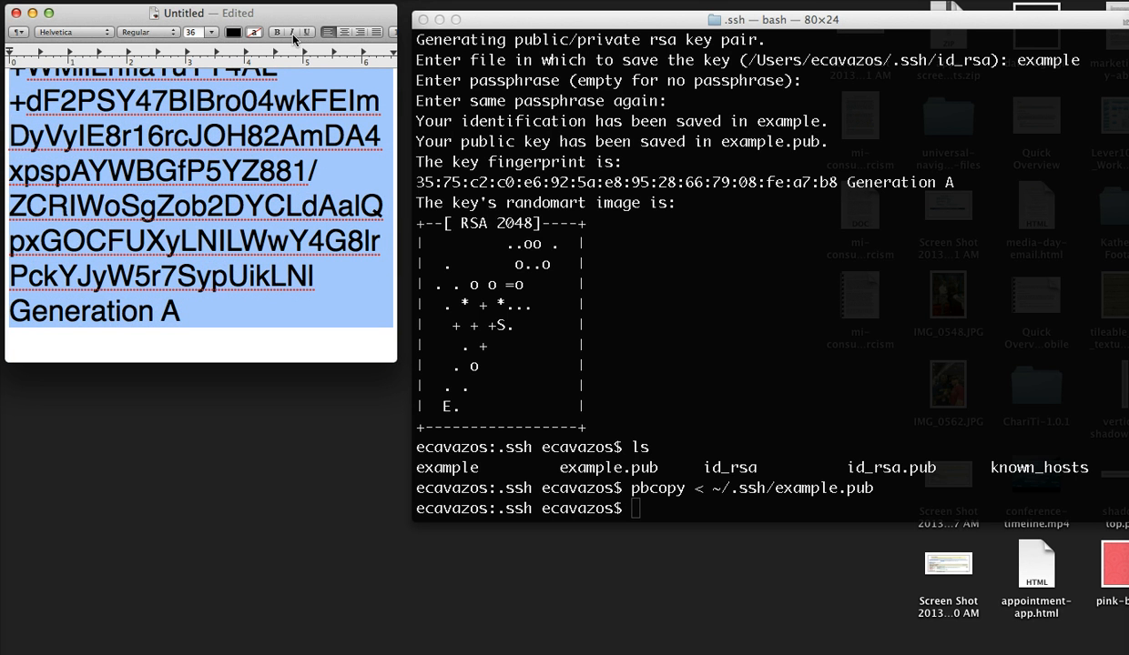
left_click(211, 32)
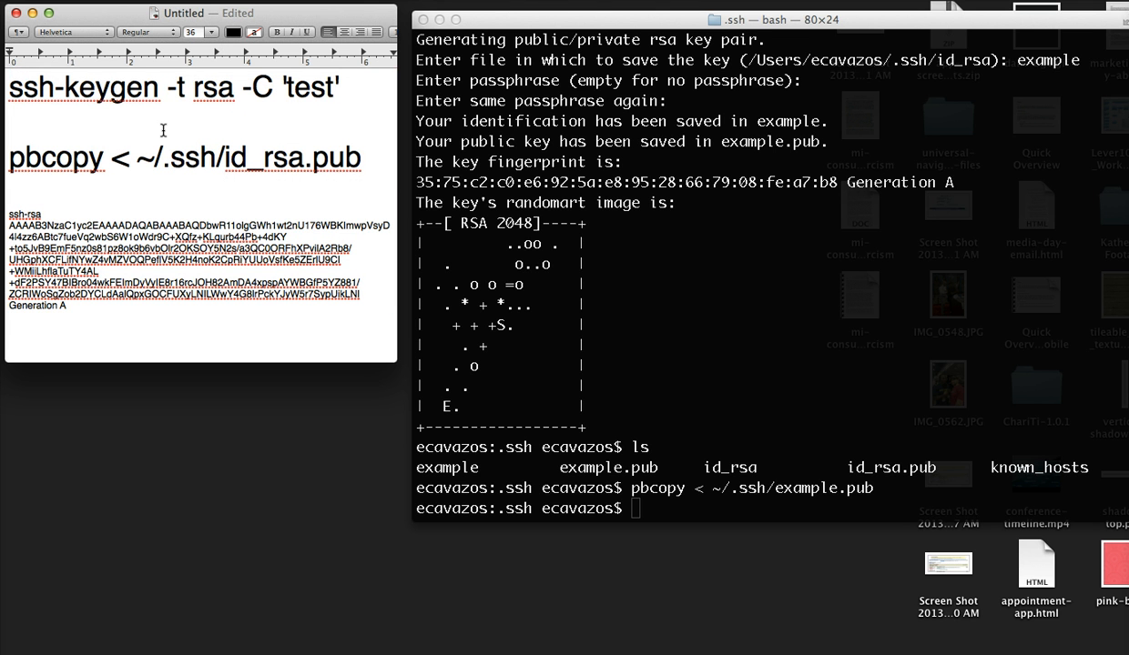
left_click(664, 507)
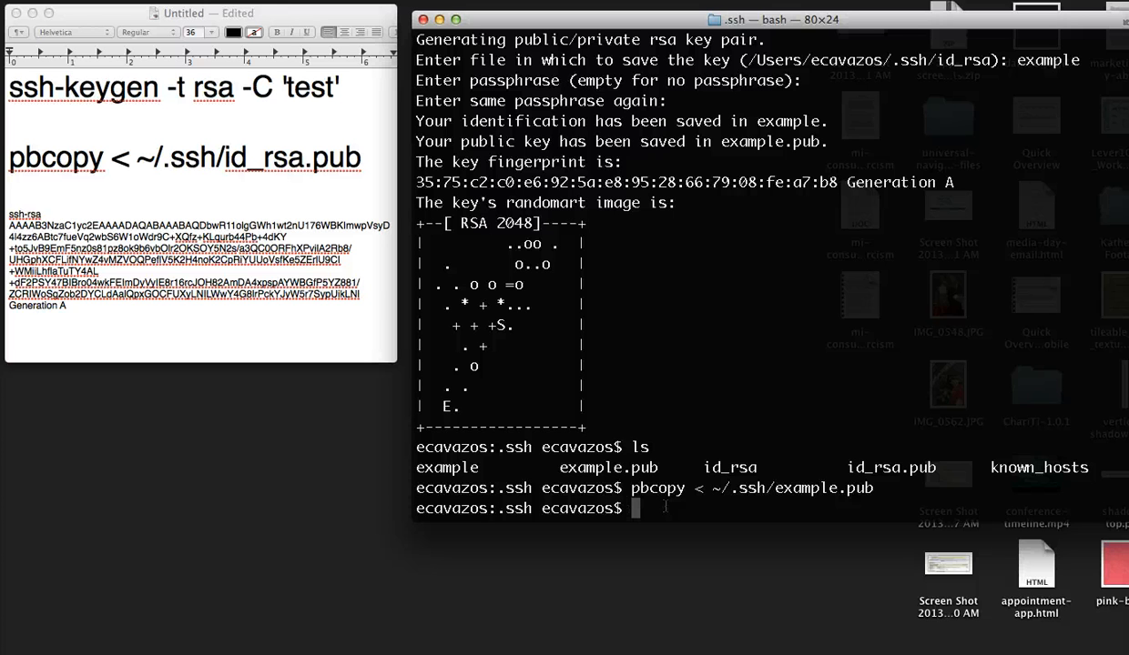
type("nano")
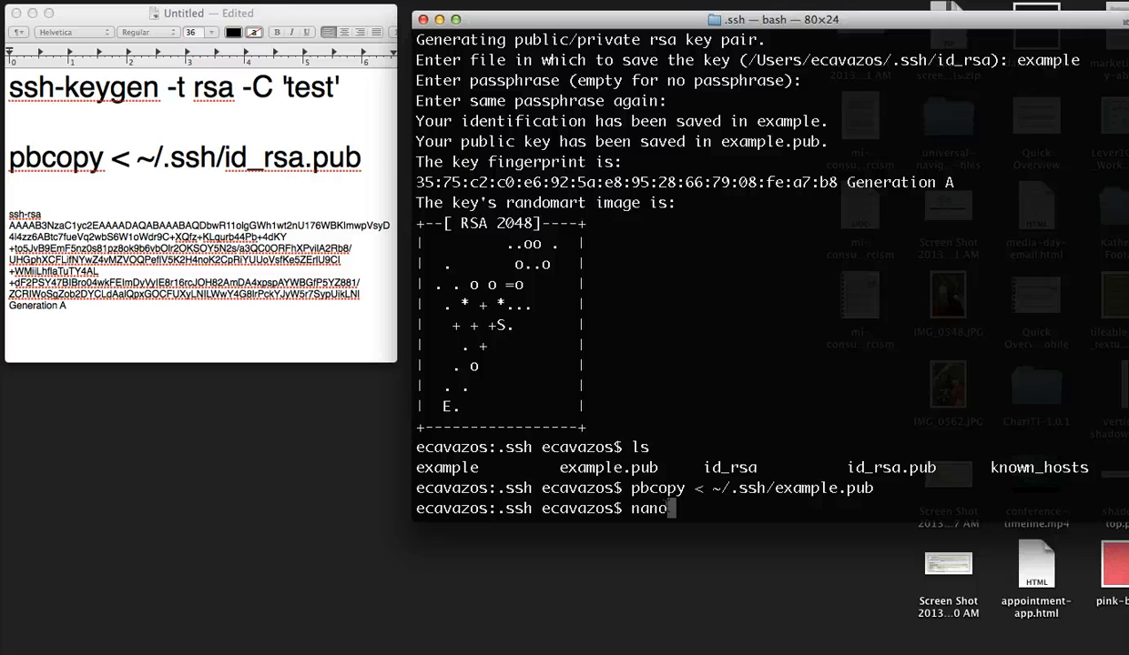
type("exa")
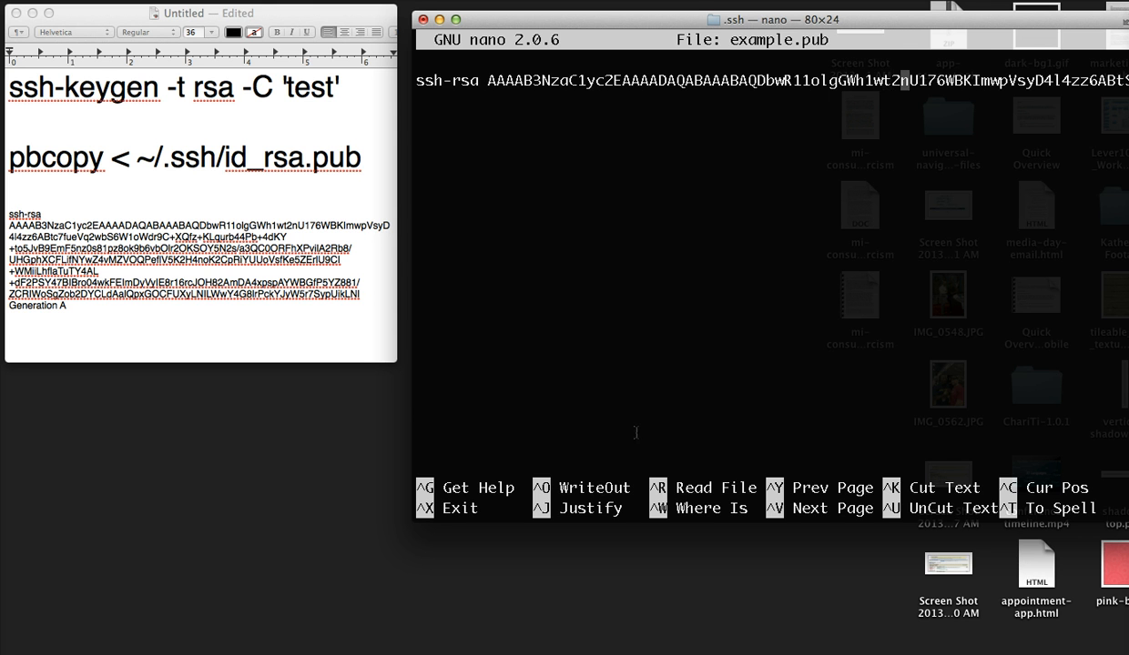
key("ctrl+x")
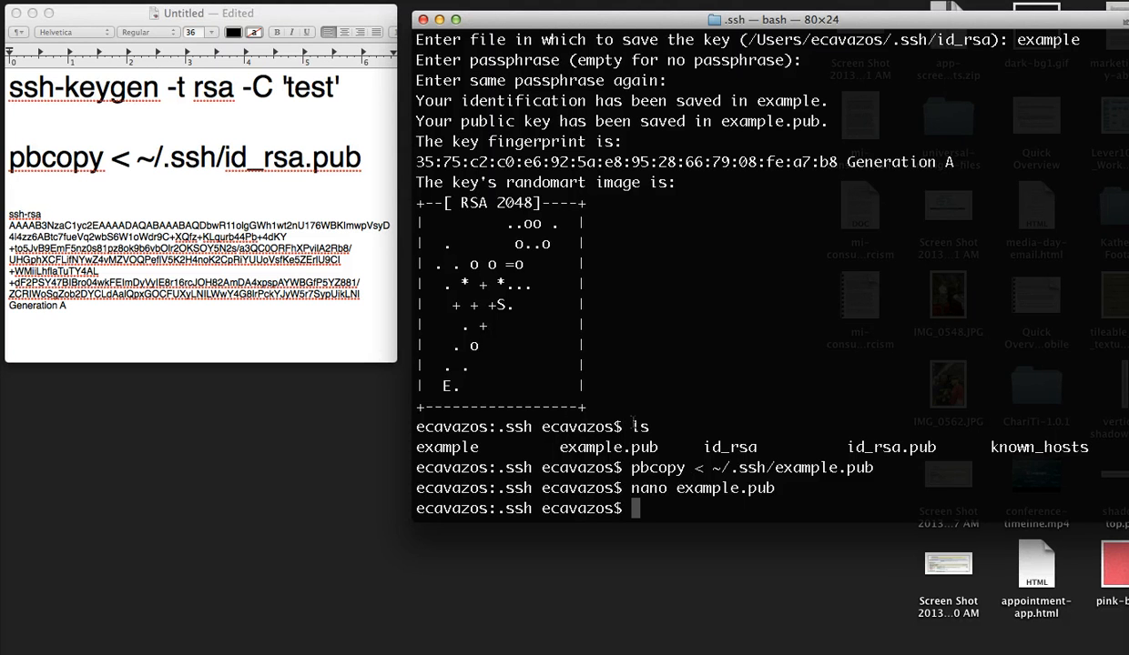